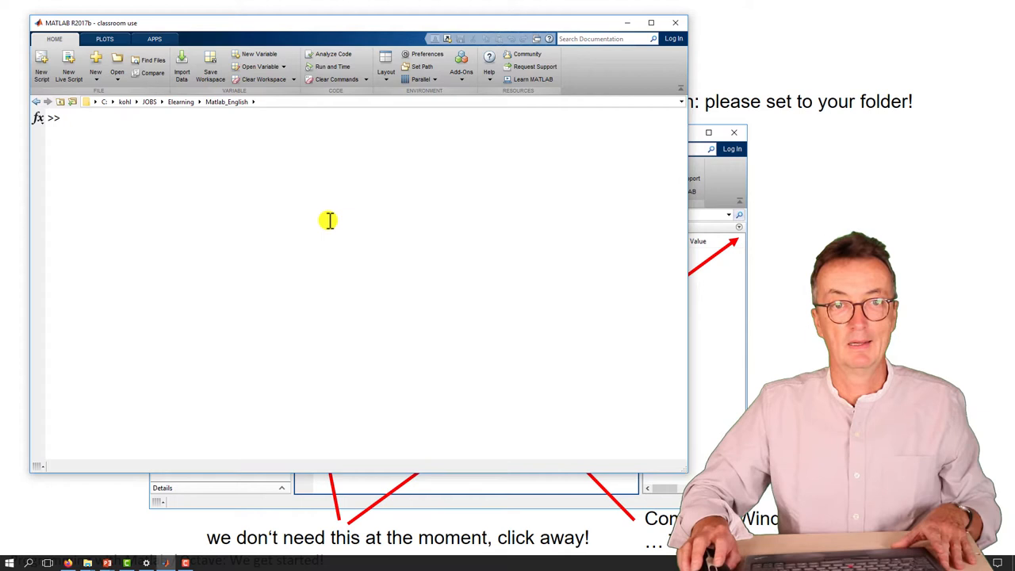
Step: Evaluate 3 + 8 giving 11 and sin(7) - log(6) giving -1.1348 in the Command Window
text(3 + 8)
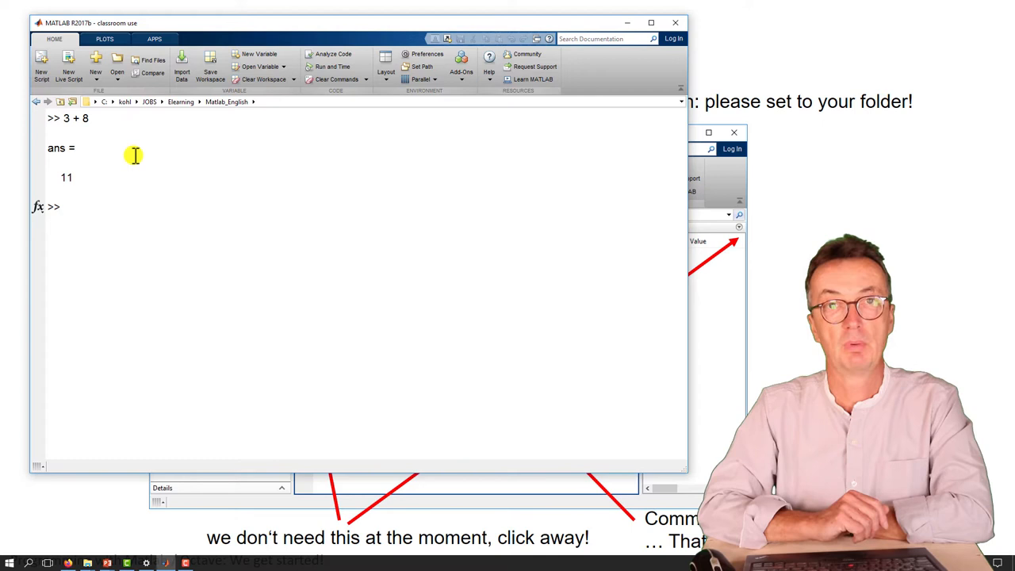
text(sin(7) - log(6)
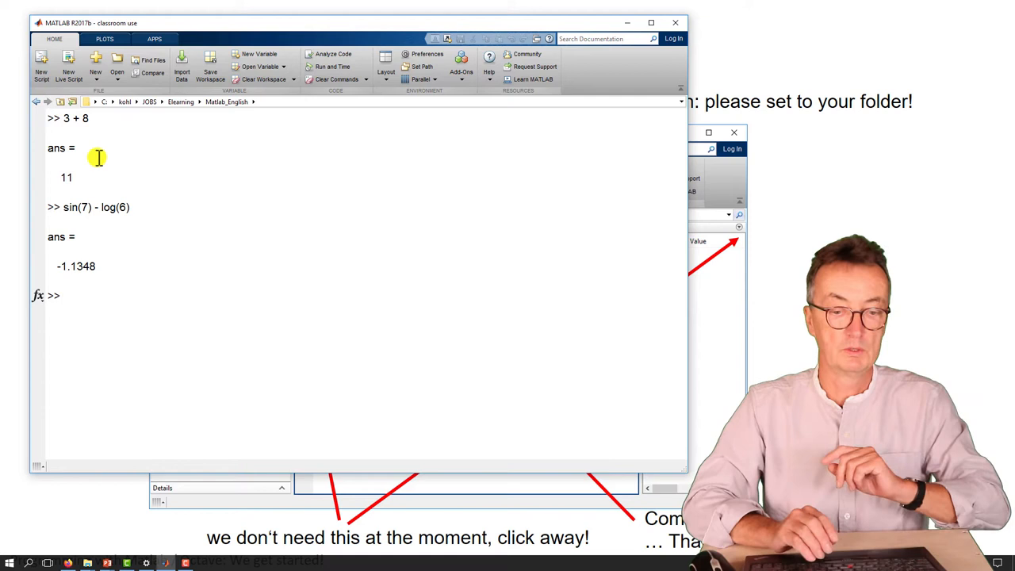
Step: Assign a = 43 and b = 9, then compute c = a + b to get 52
text(a = 43)
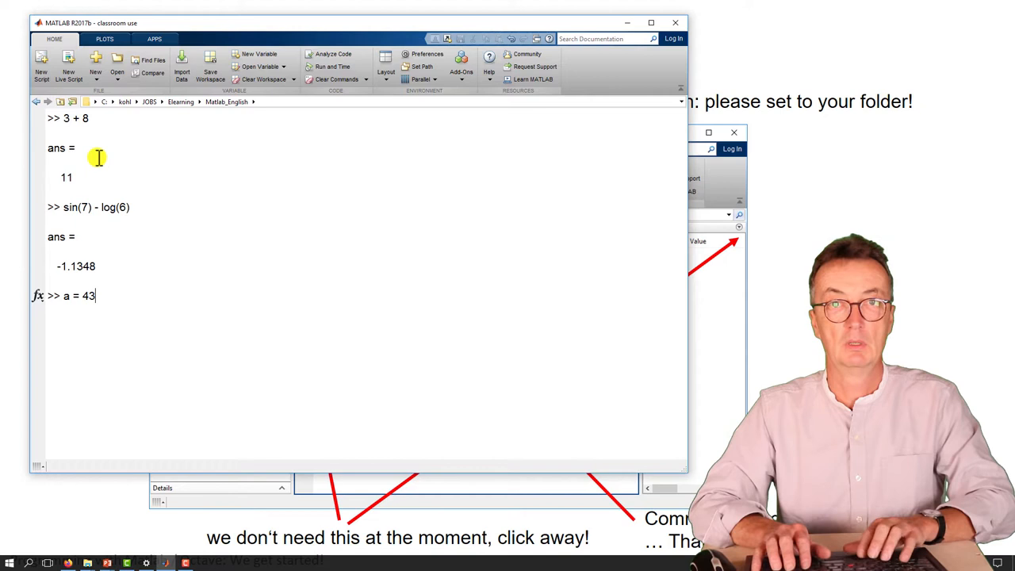
key(enter)
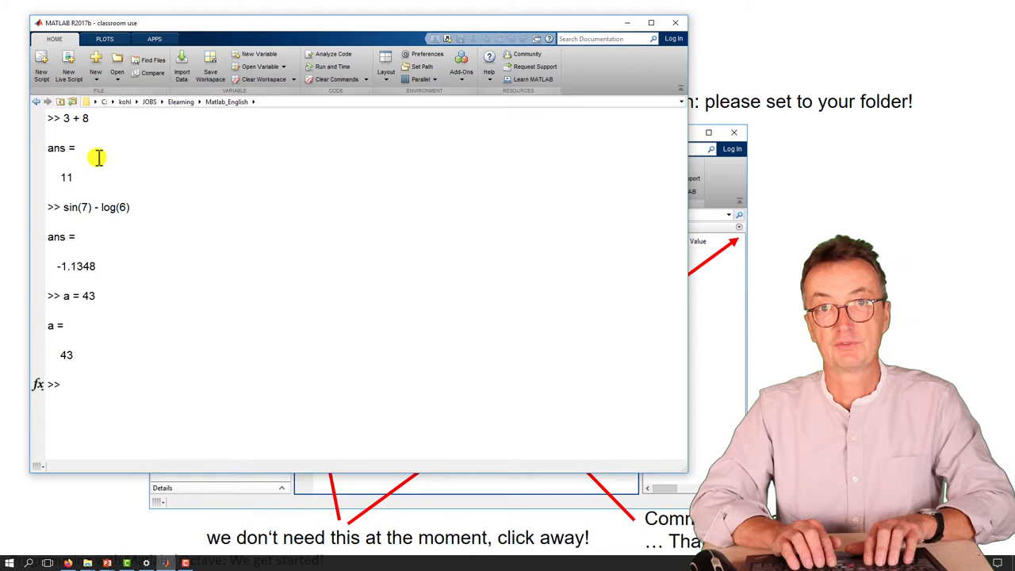
text(b)
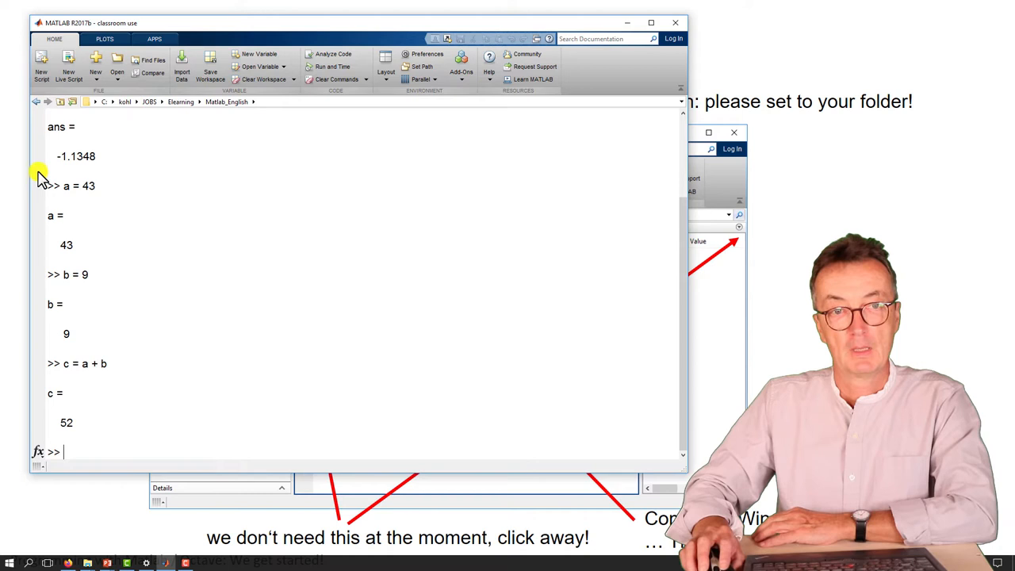
mouse_move(156, 187)
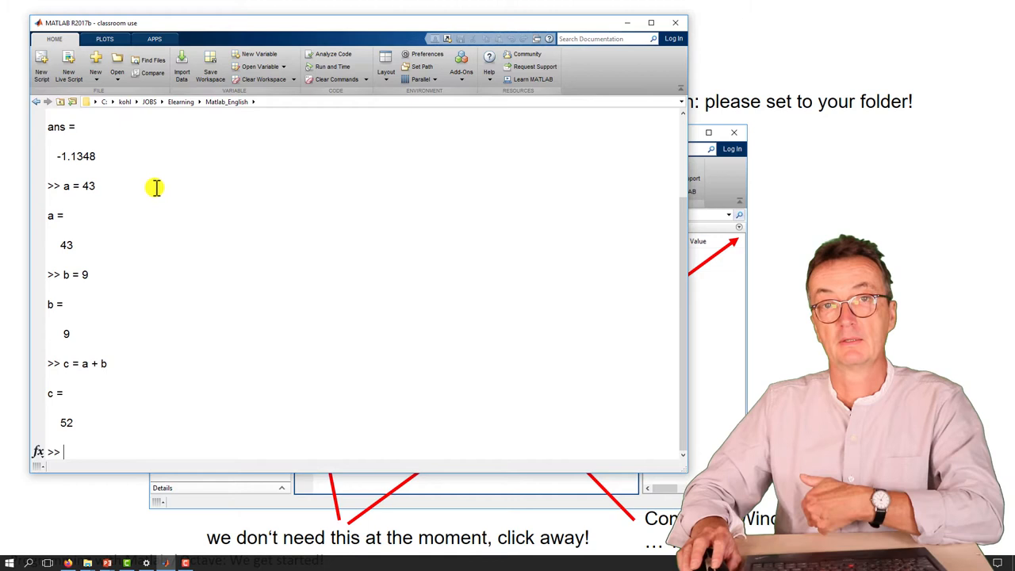
mouse_move(213, 365)
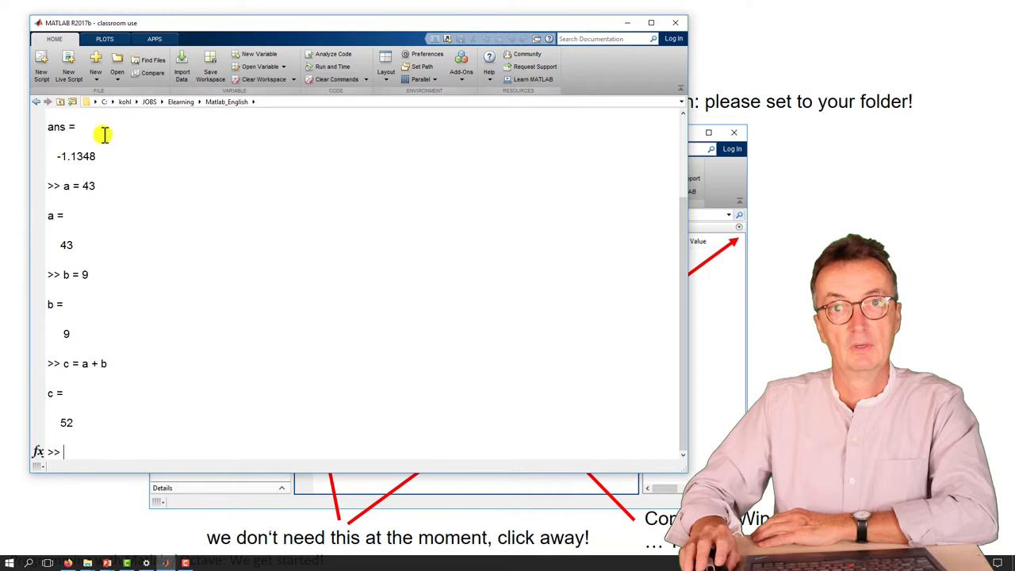
Step: Start a new untitled script in the Editor with the edit command
text(edit)
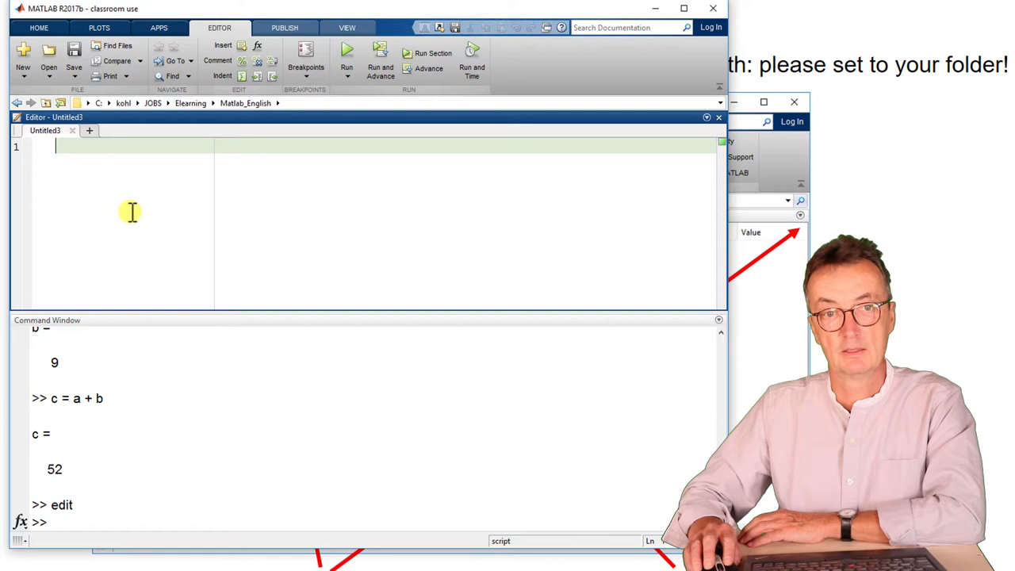
Step: Write a = 888, b = 777, c = a + b in the script and run it, bringing up Save As
text(a = 888)
text(b = 777)
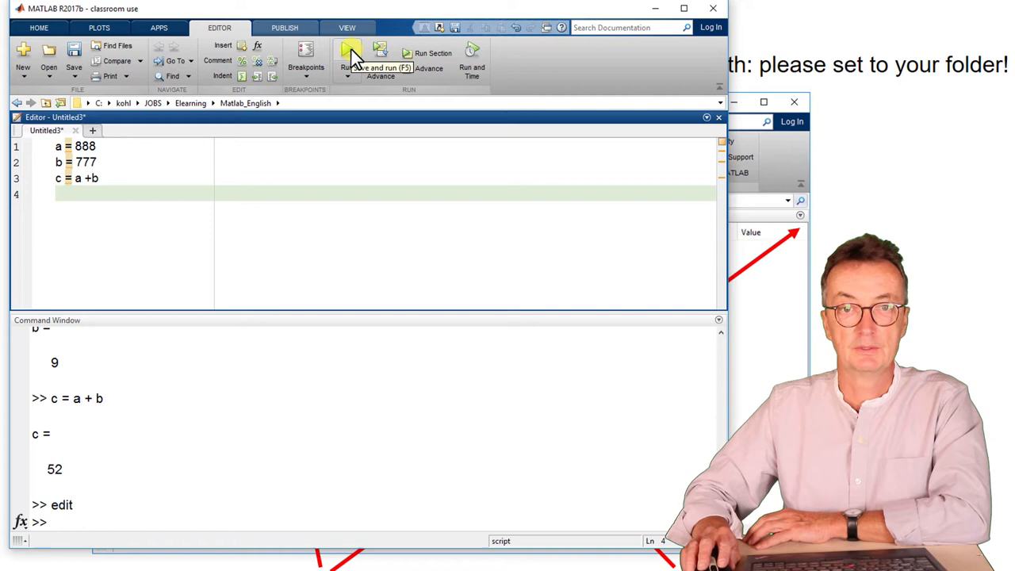
click(349, 54)
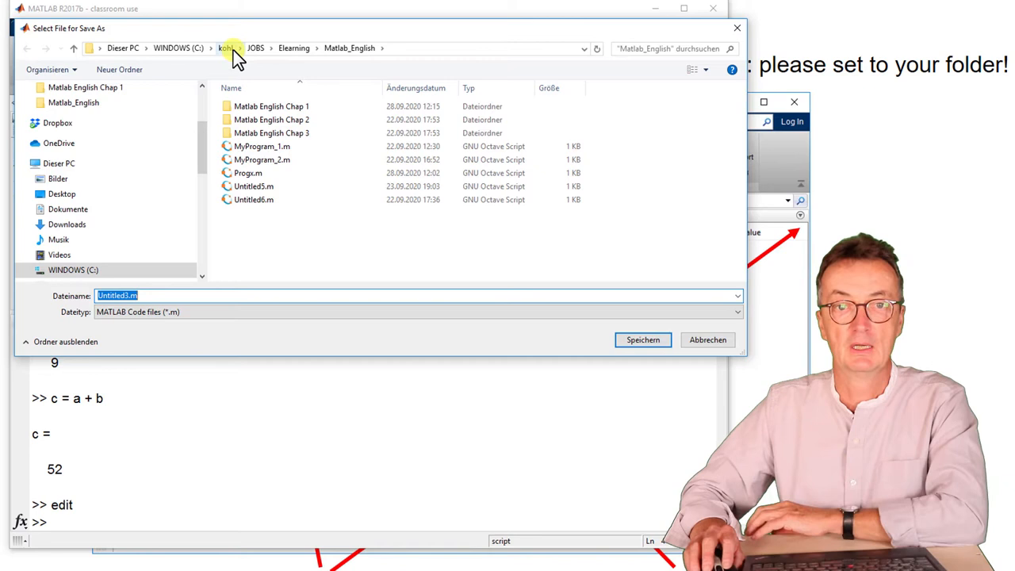
Step: Save the script as Prog1.m in the Matlab English Chap 1 folder
click(272, 107)
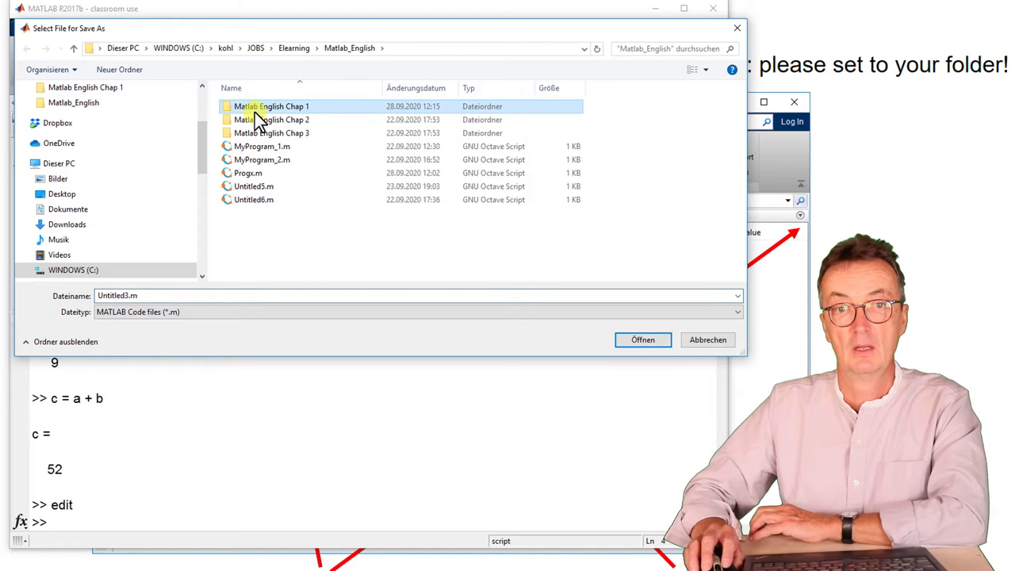
double_click(273, 105)
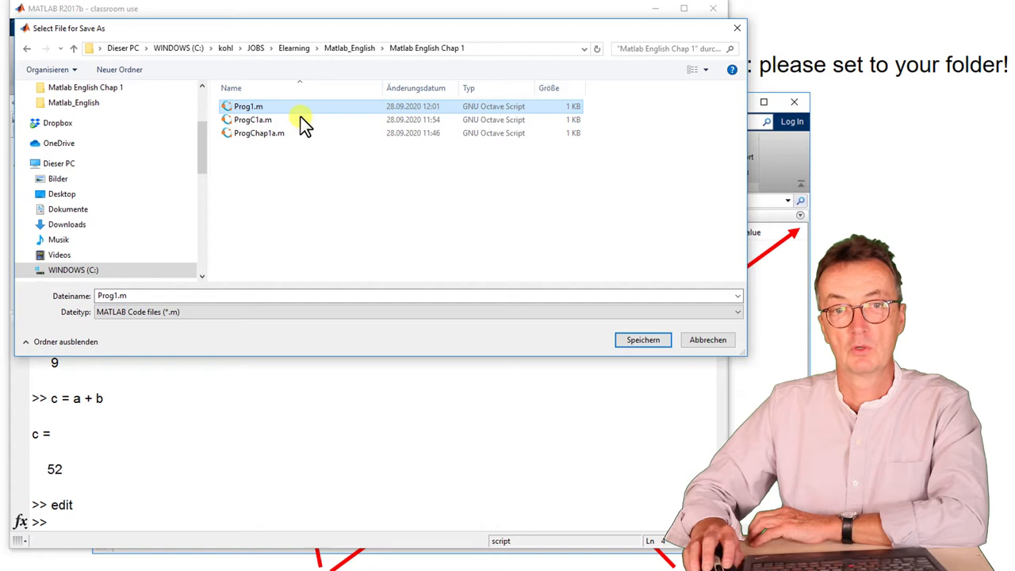
click(643, 339)
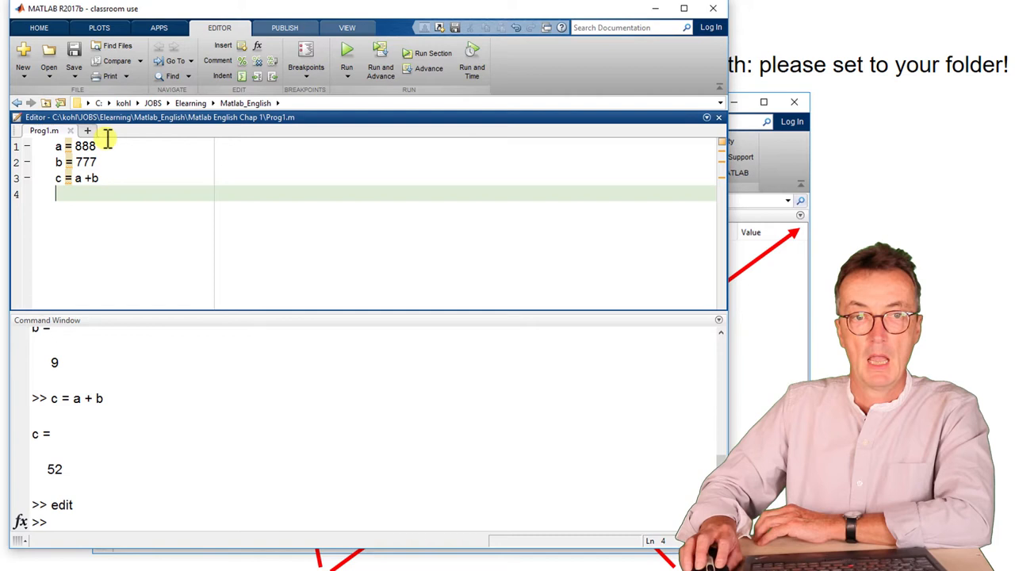
mouse_move(347, 52)
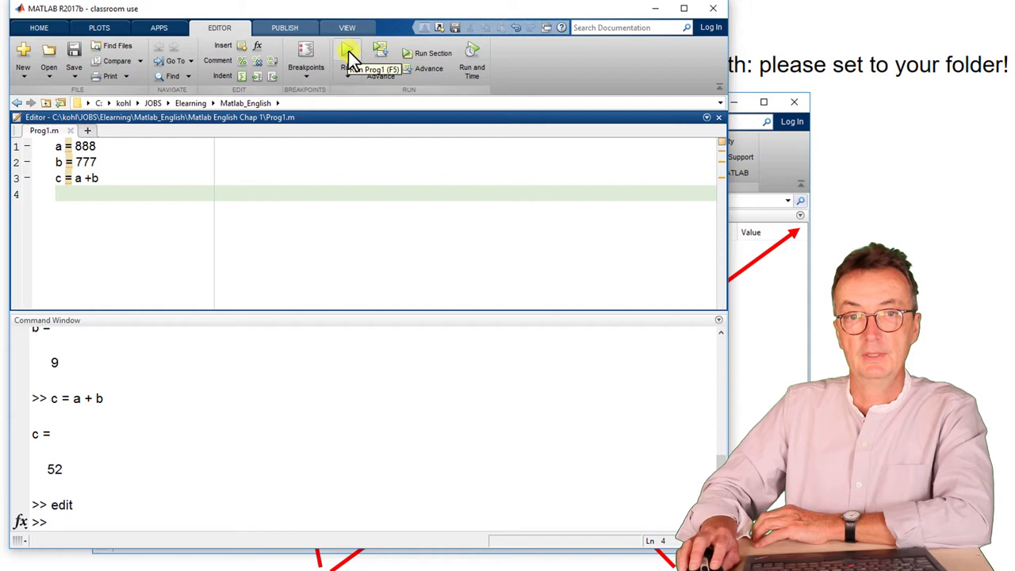
Step: Run Prog1.m, producing the not-on-path warning
click(347, 54)
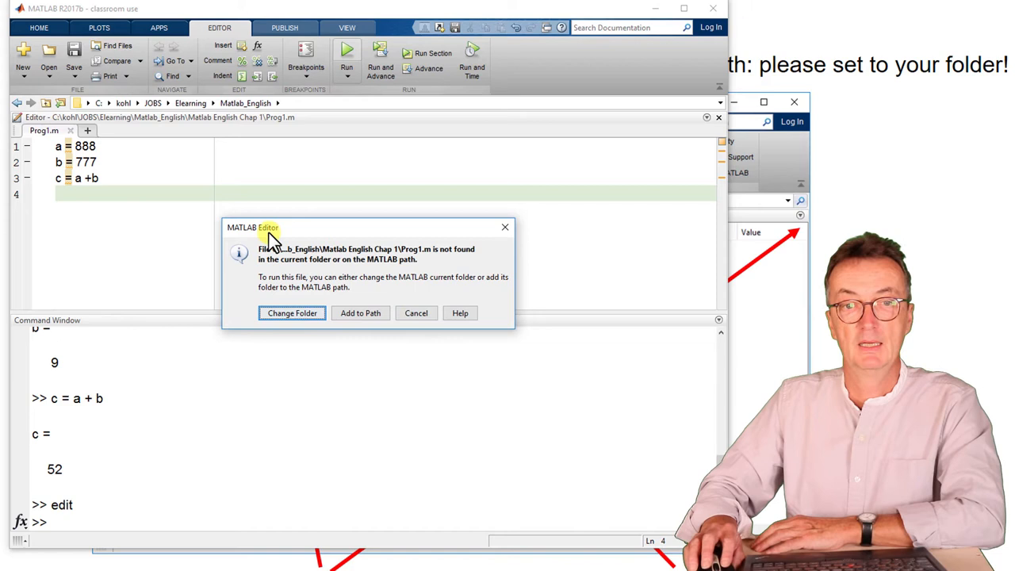
mouse_move(299, 133)
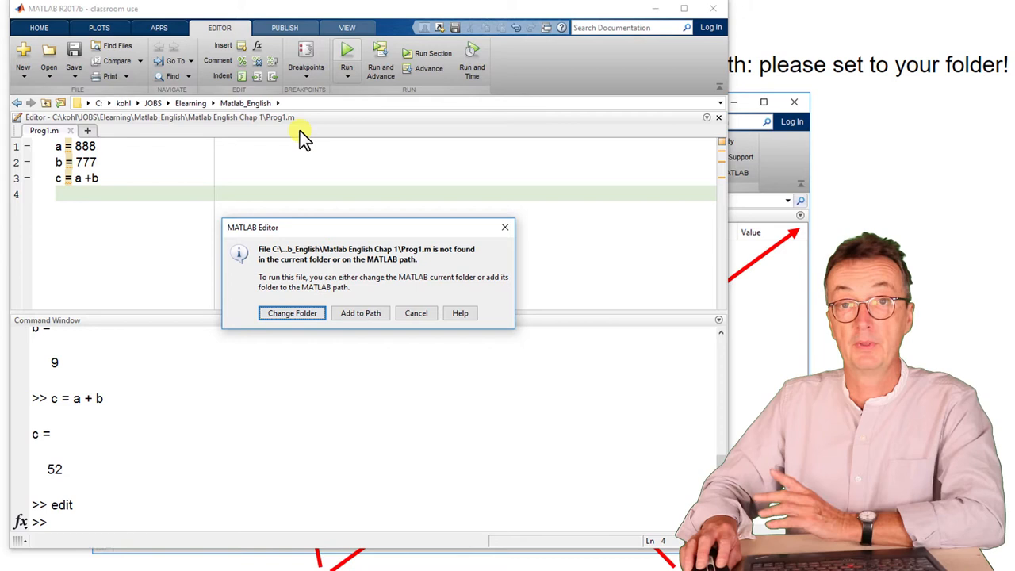
mouse_move(291, 312)
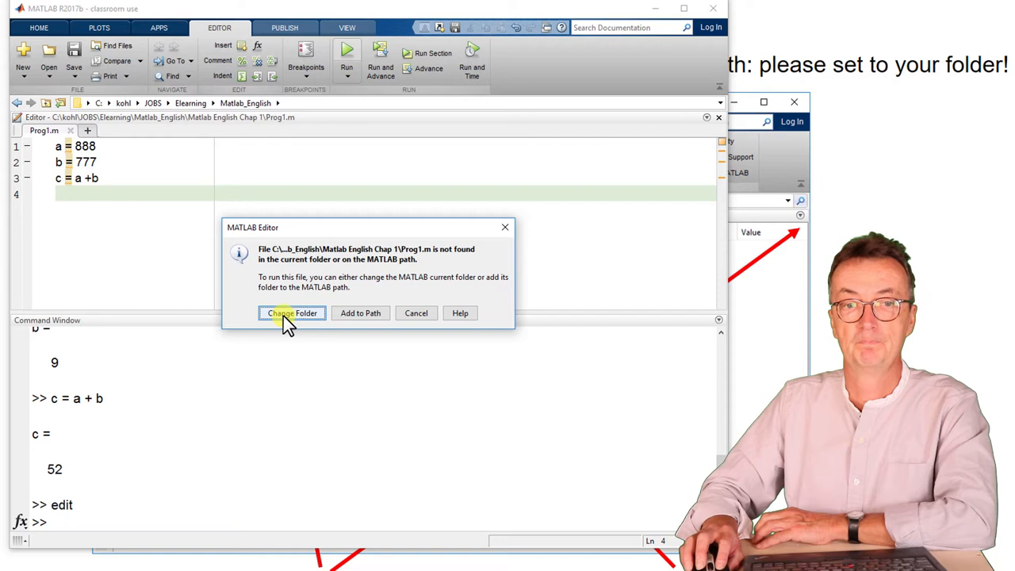
Step: Change the current folder to the script's folder so Prog1.m runs, giving c = 1665
click(290, 313)
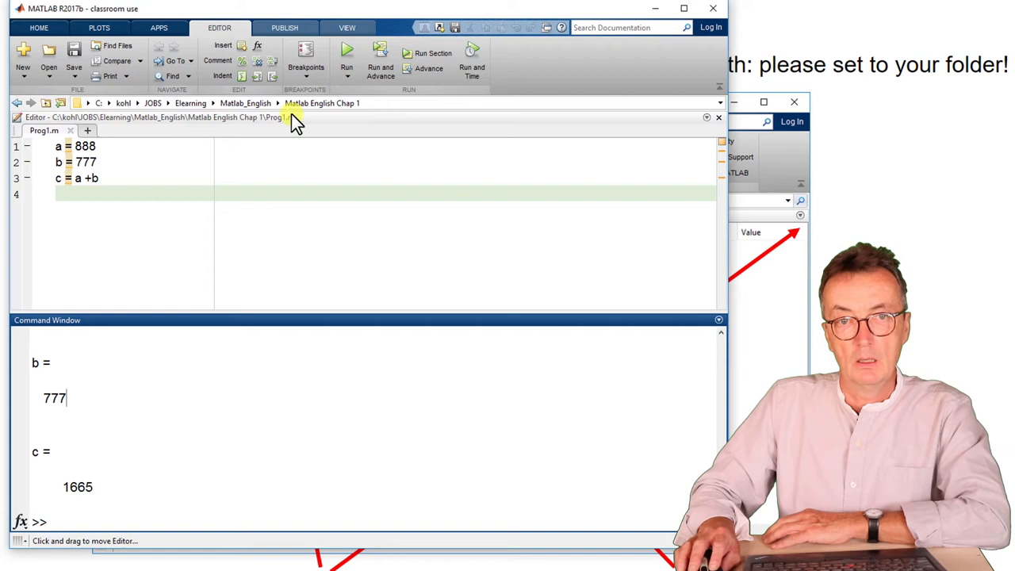
mouse_move(373, 111)
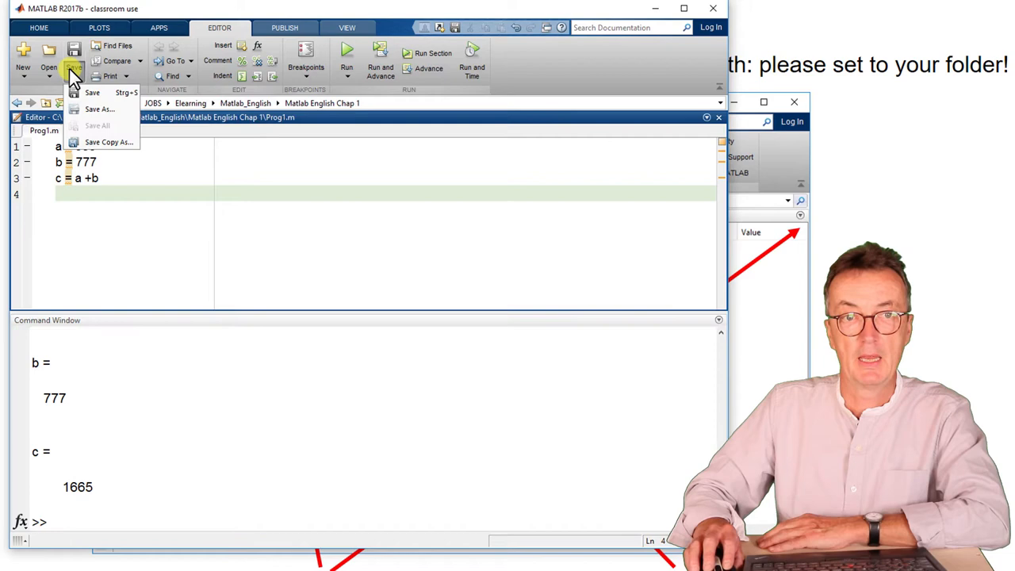
Step: Bring up Save As for Prog1.m from the Editor's Save dropdown
click(99, 108)
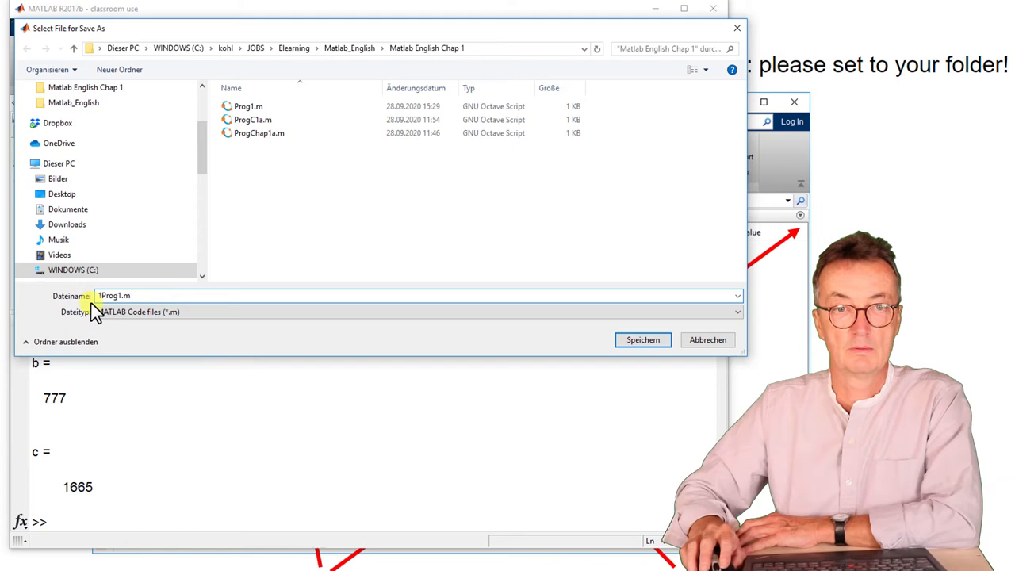
Step: Try file names starting with a digit and dismiss MATLAB's invalid-name warnings
click(642, 339)
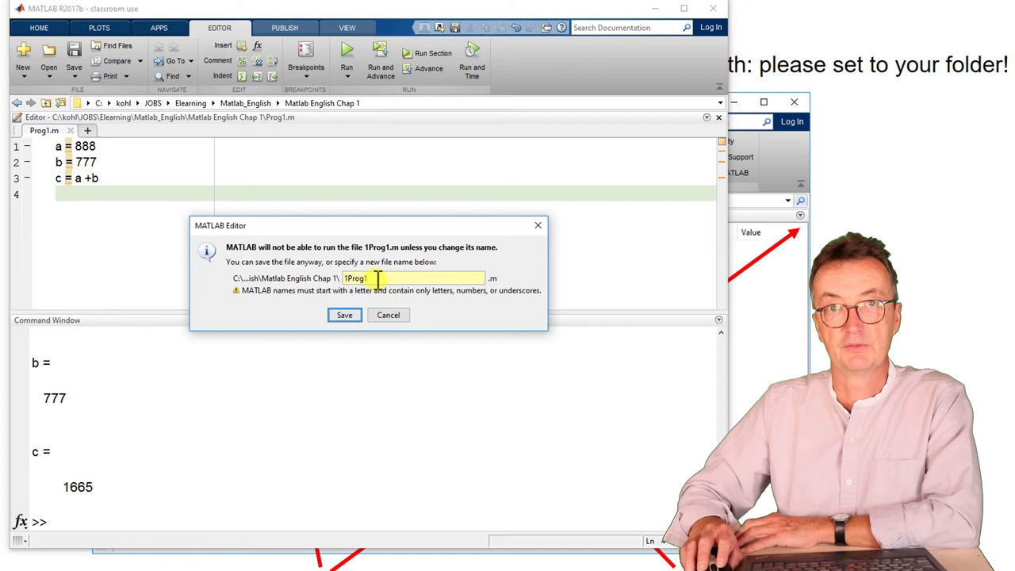
click(387, 314)
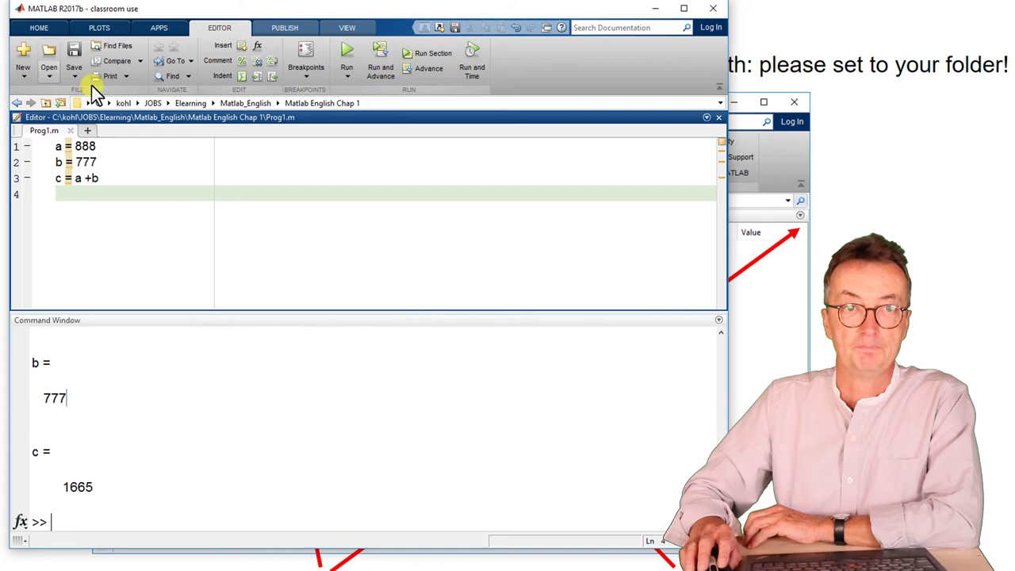
click(73, 60)
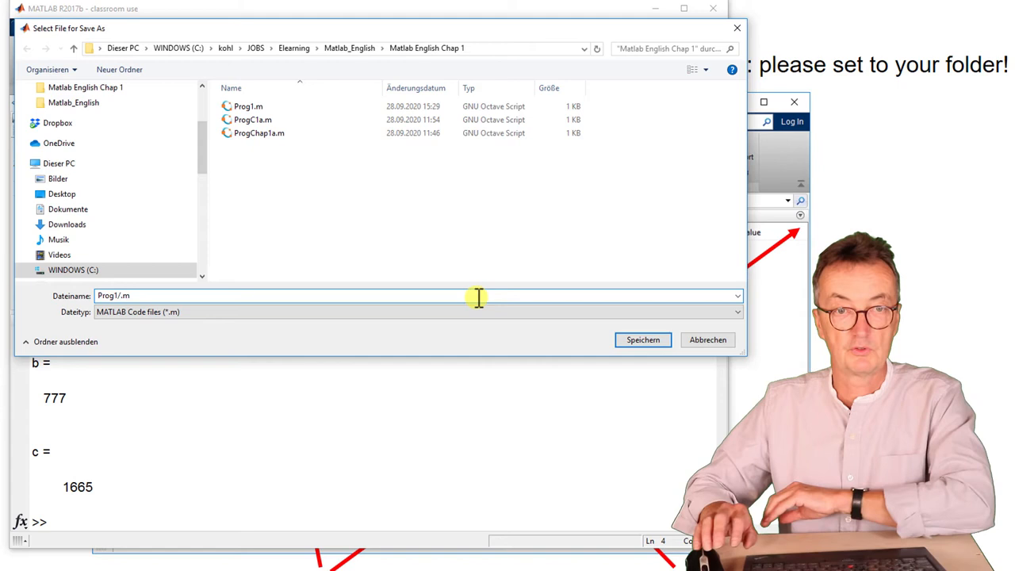
click(643, 339)
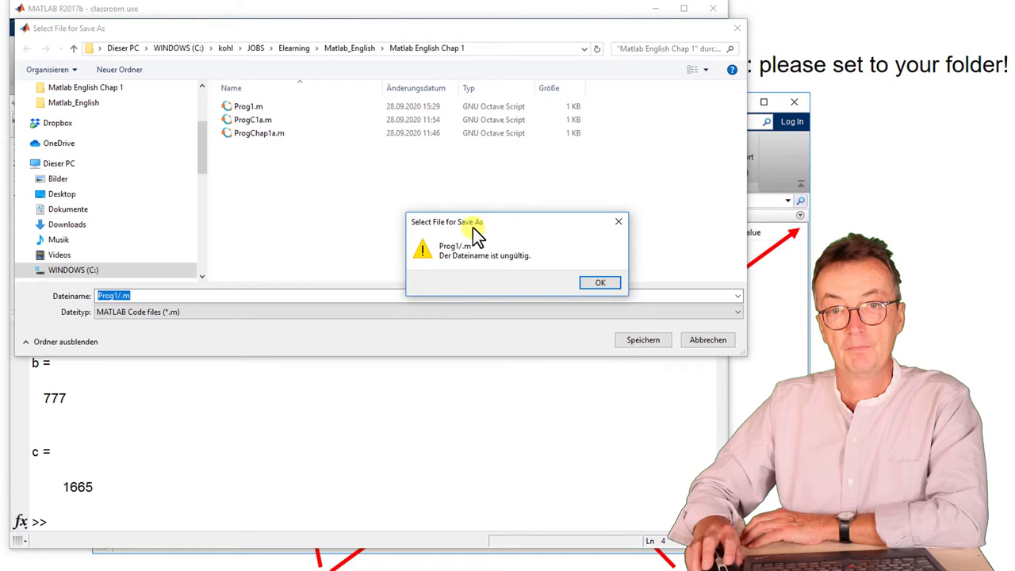
click(599, 282)
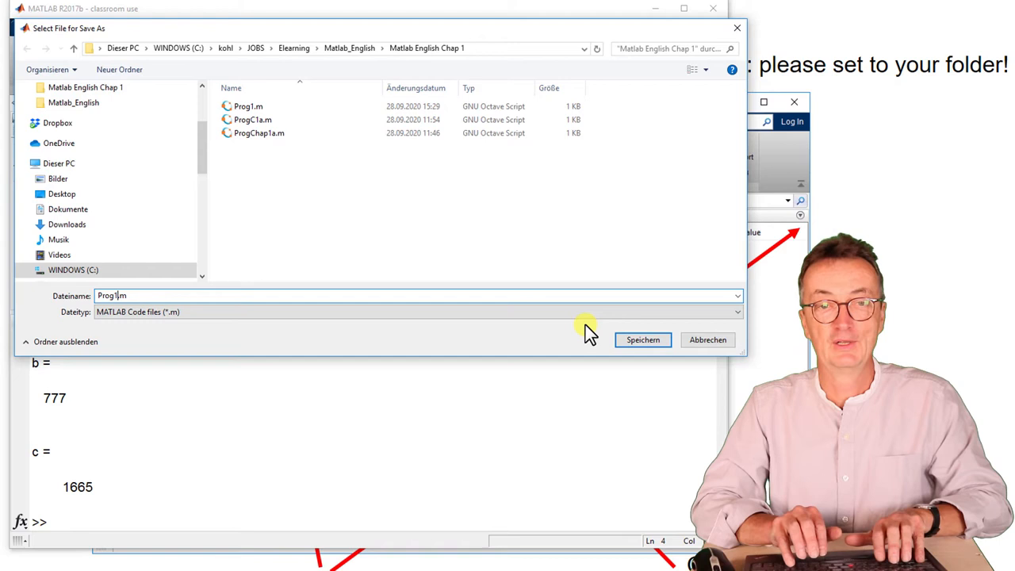
Step: Correct the name to Prog1.m and save, confirming the overwrite of the existing file
key(backspace)
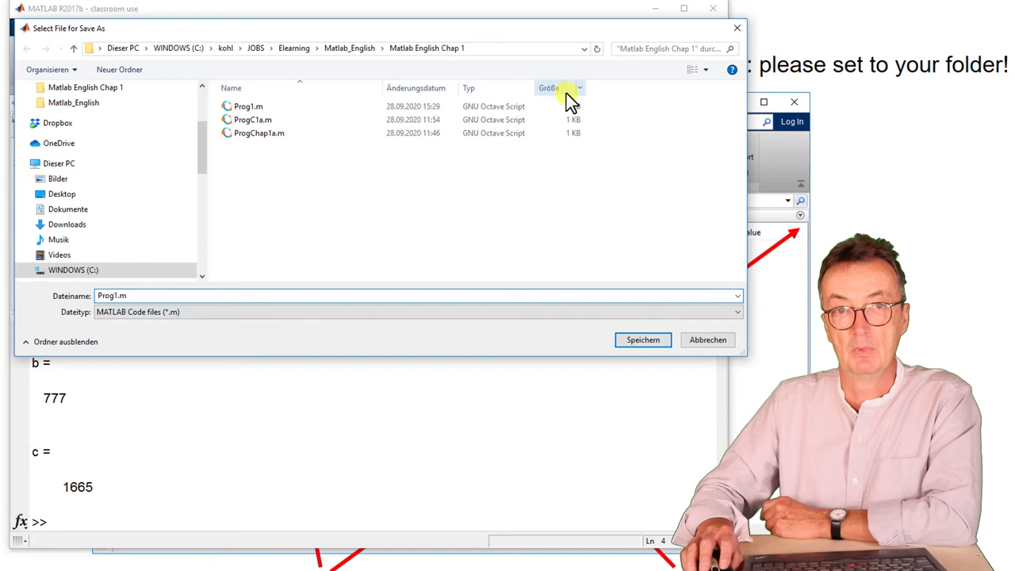
click(642, 340)
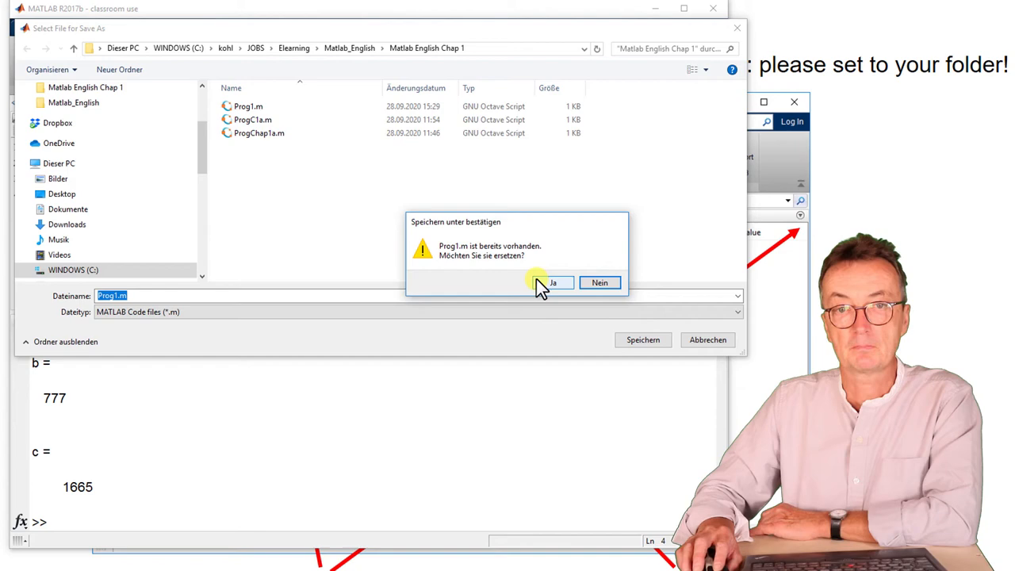
click(552, 282)
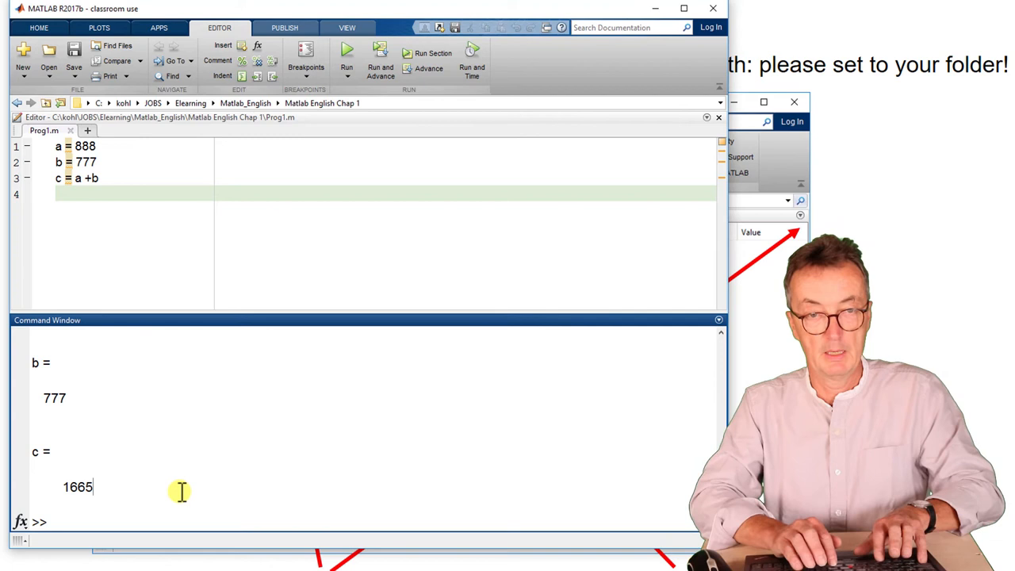
Step: Run Prog1 from the command line so its results, including c = 1665, appear
text(Prog1)
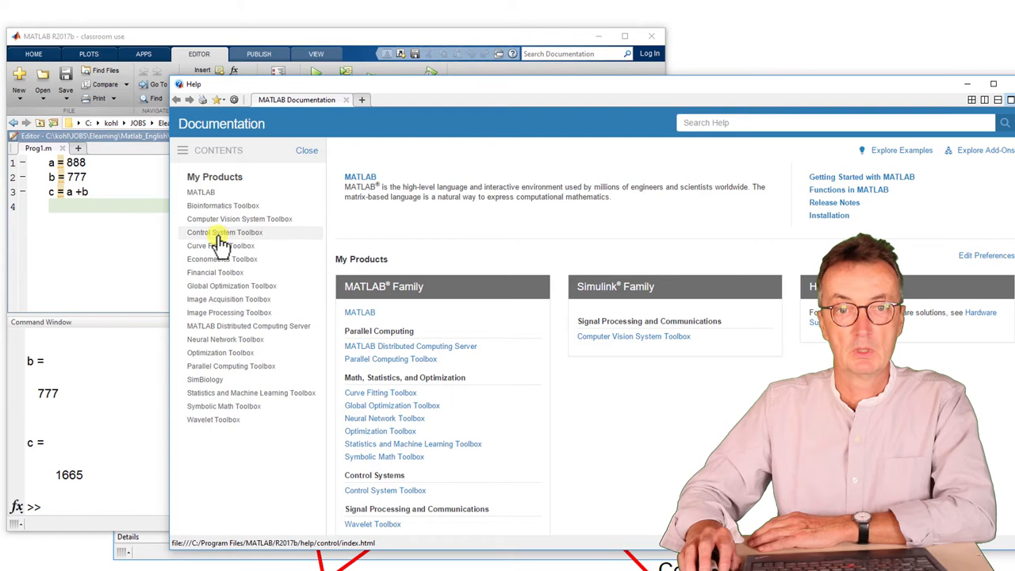
Step: Navigate MATLAB > Getting Started with MATLAB > Matrices and Arrays tutorial in the Help browser
click(200, 192)
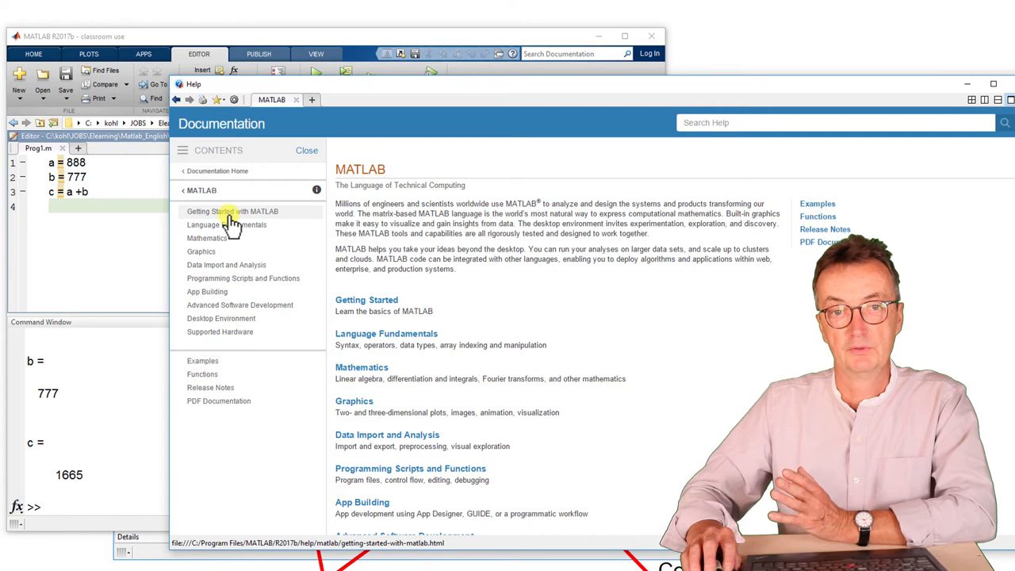
click(232, 211)
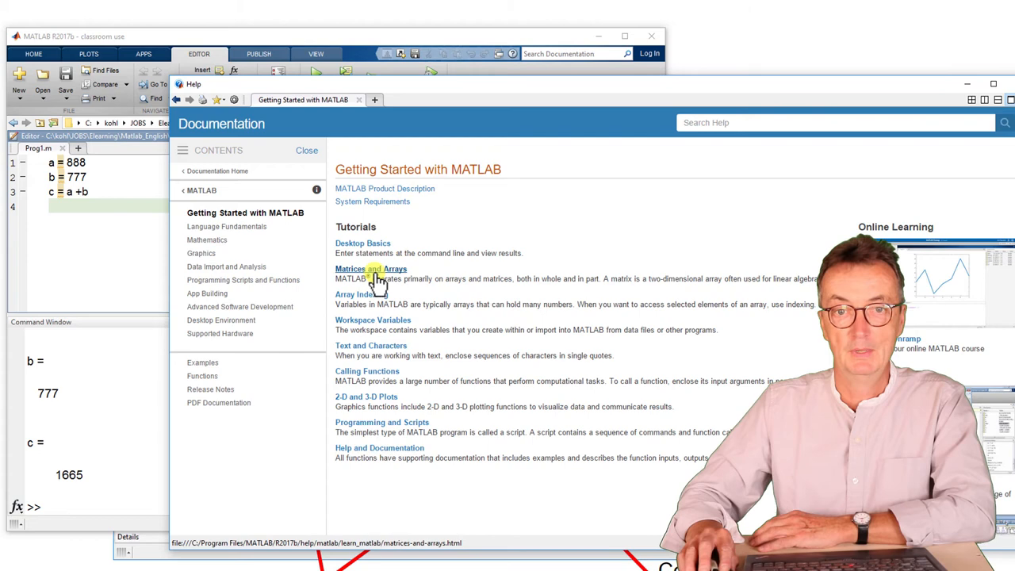
click(371, 269)
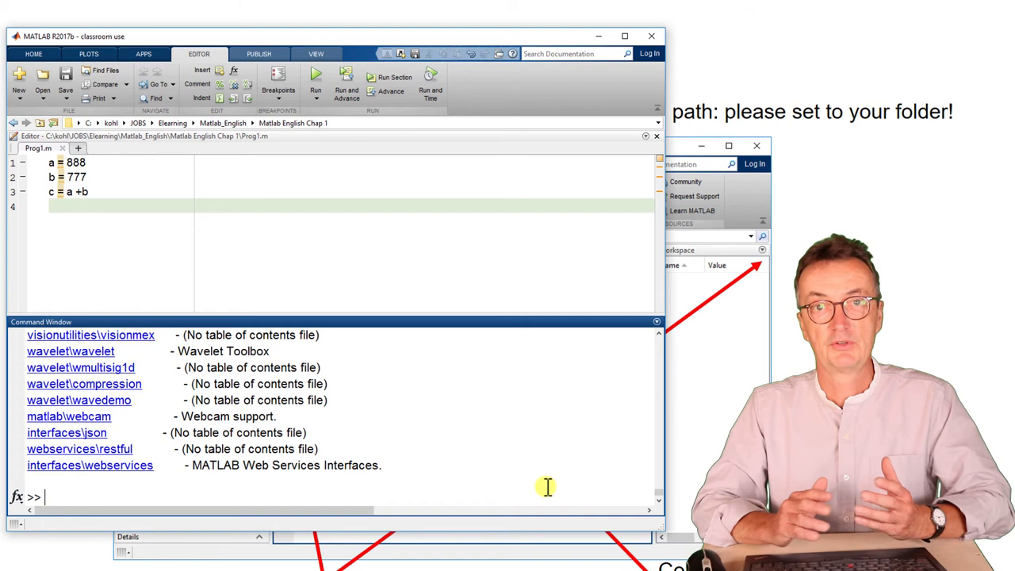
Step: Show help for sin via 'help sin', then follow the See also link to sind
text(help sin)
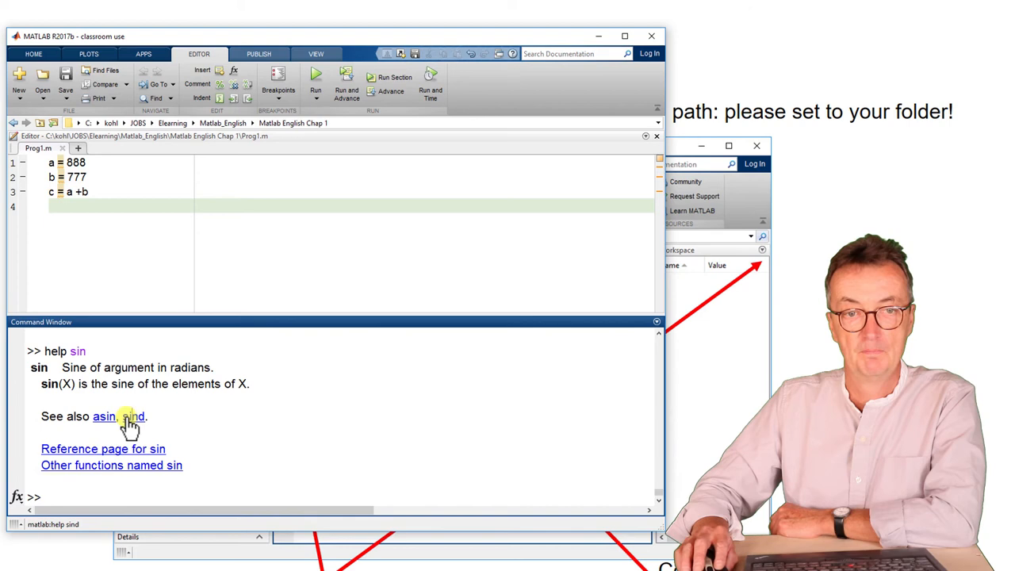
click(133, 415)
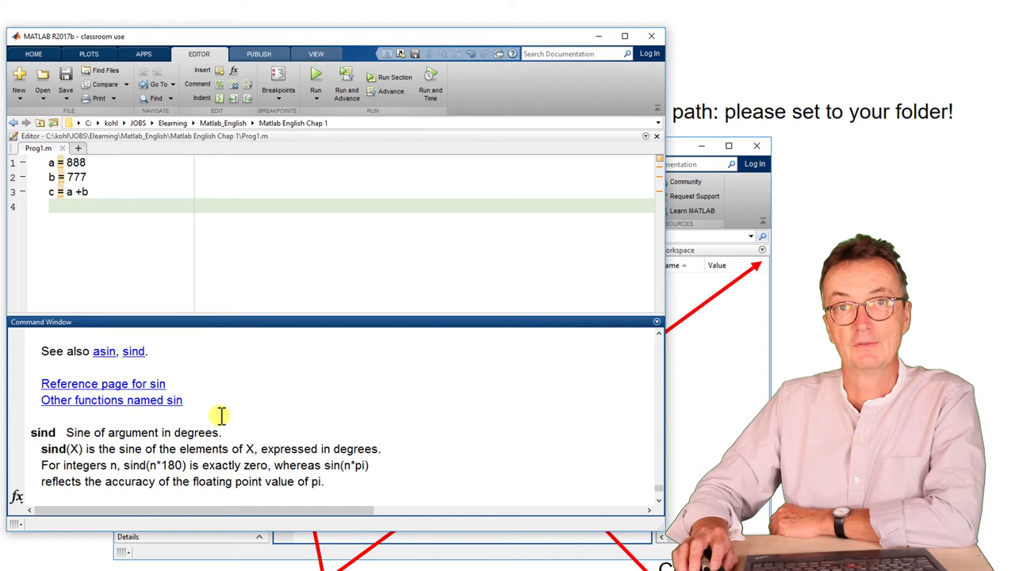